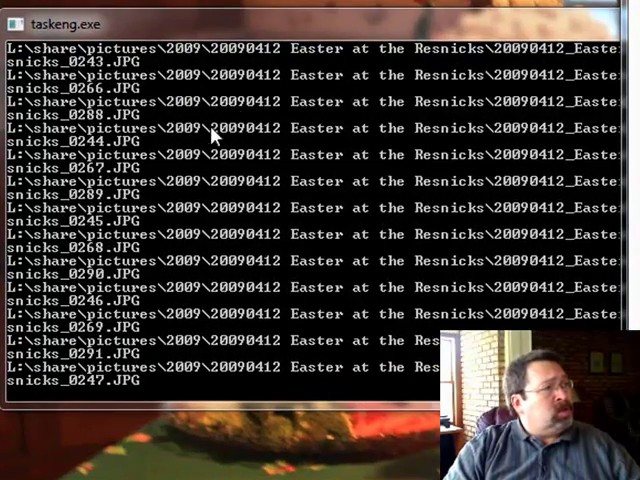
scroll(down, 3)
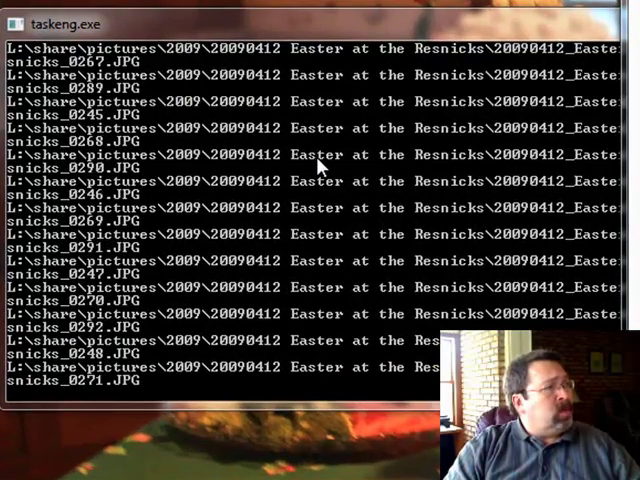
scroll(down, 3)
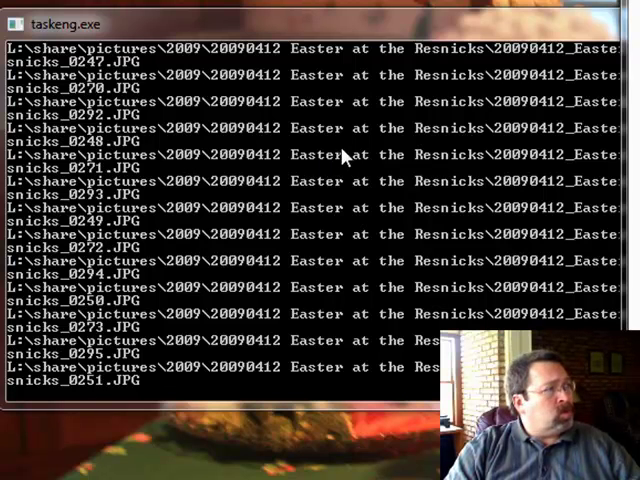
scroll(down, 3)
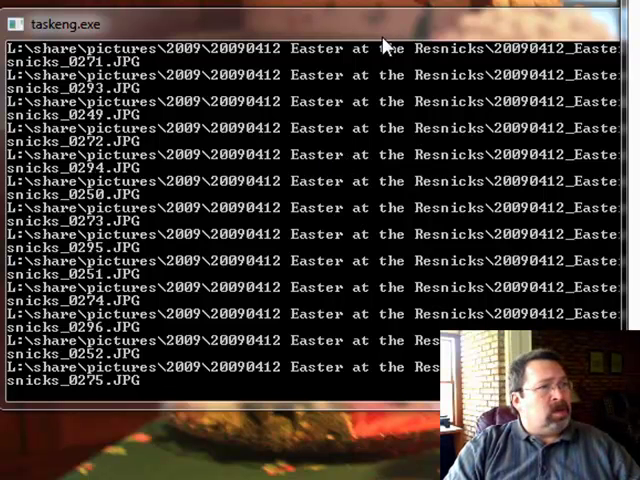